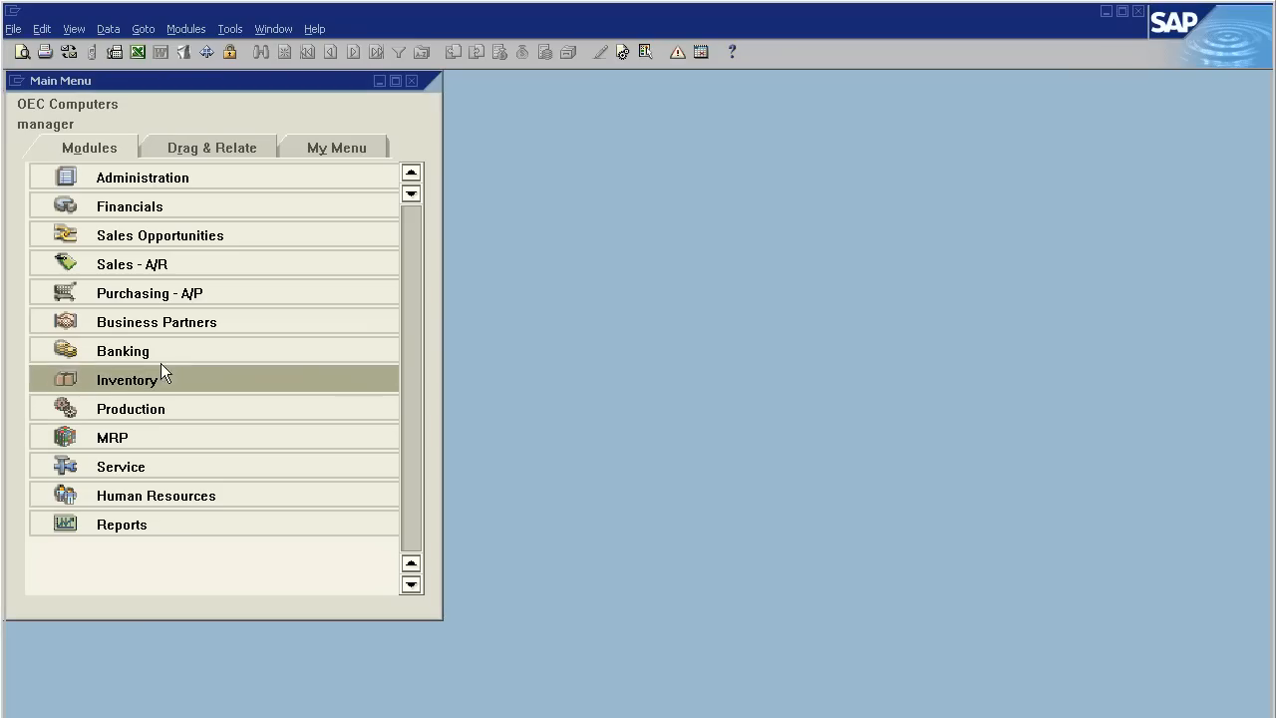
# Open a new Landed Costs document and pick vendor V10000 Acme Associates
pyautogui.click(149, 292)
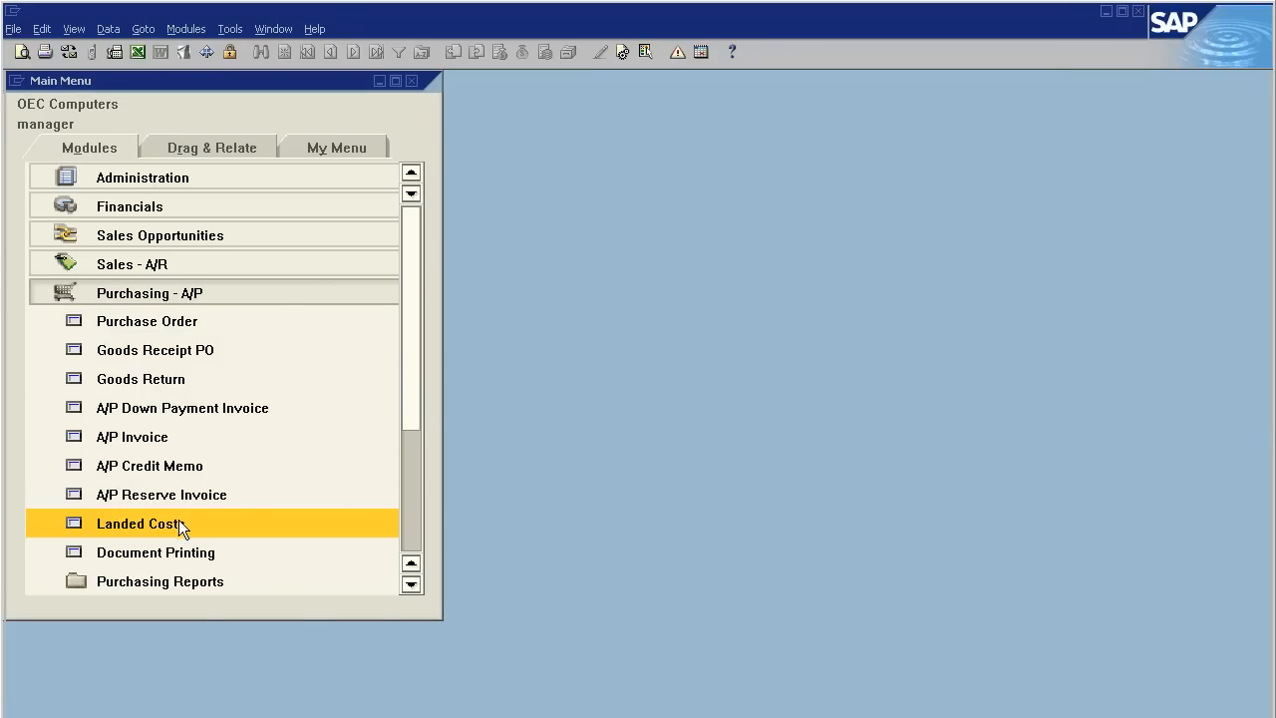
pyautogui.doubleClick(139, 523)
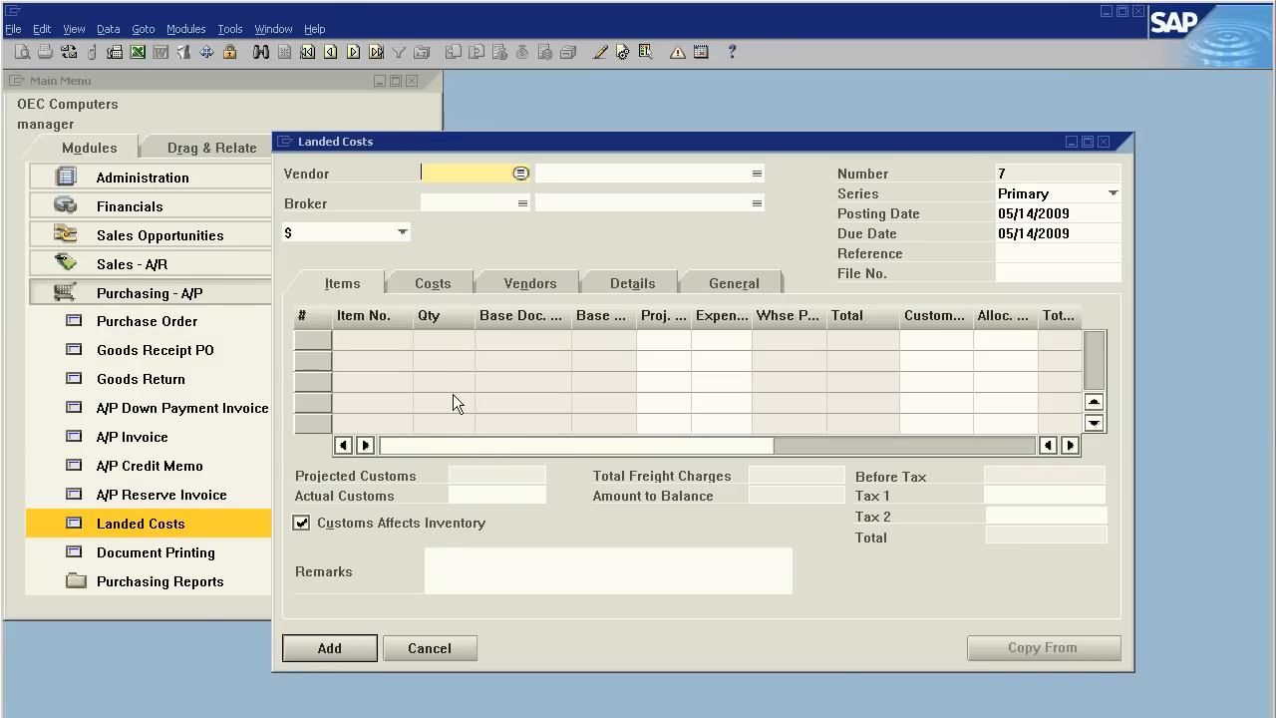
pyautogui.click(521, 173)
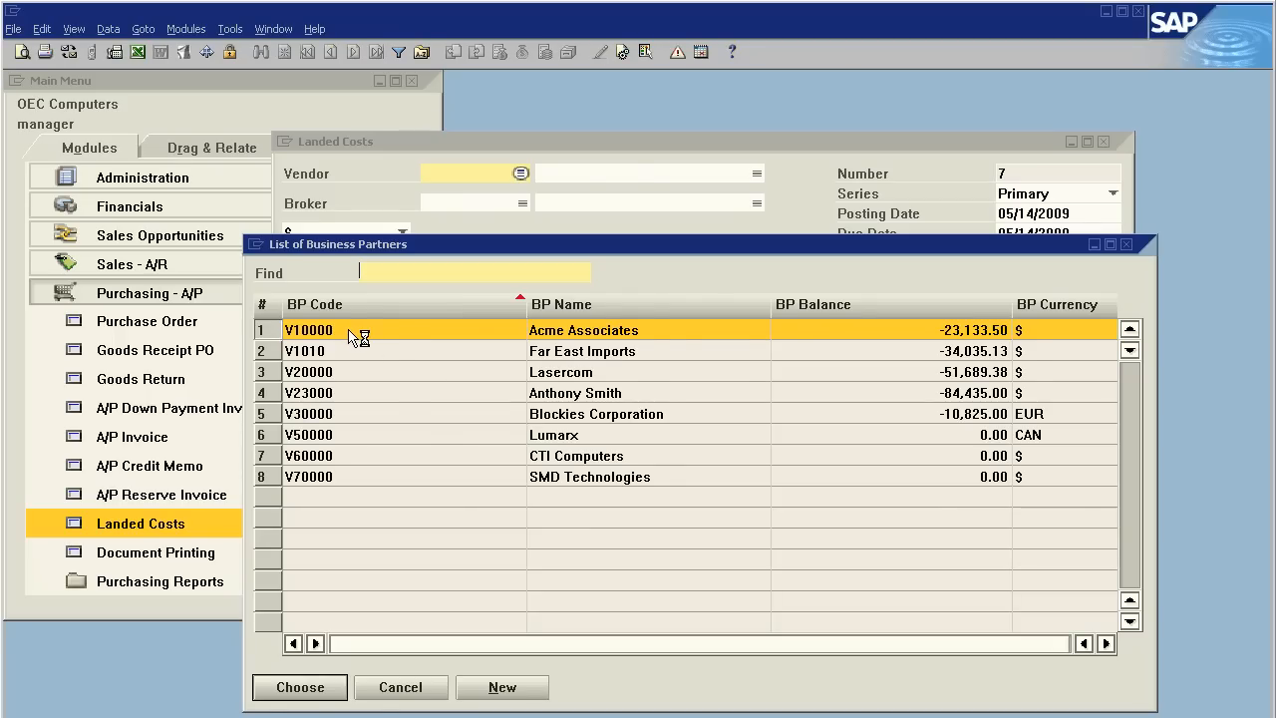
pyautogui.click(299, 687)
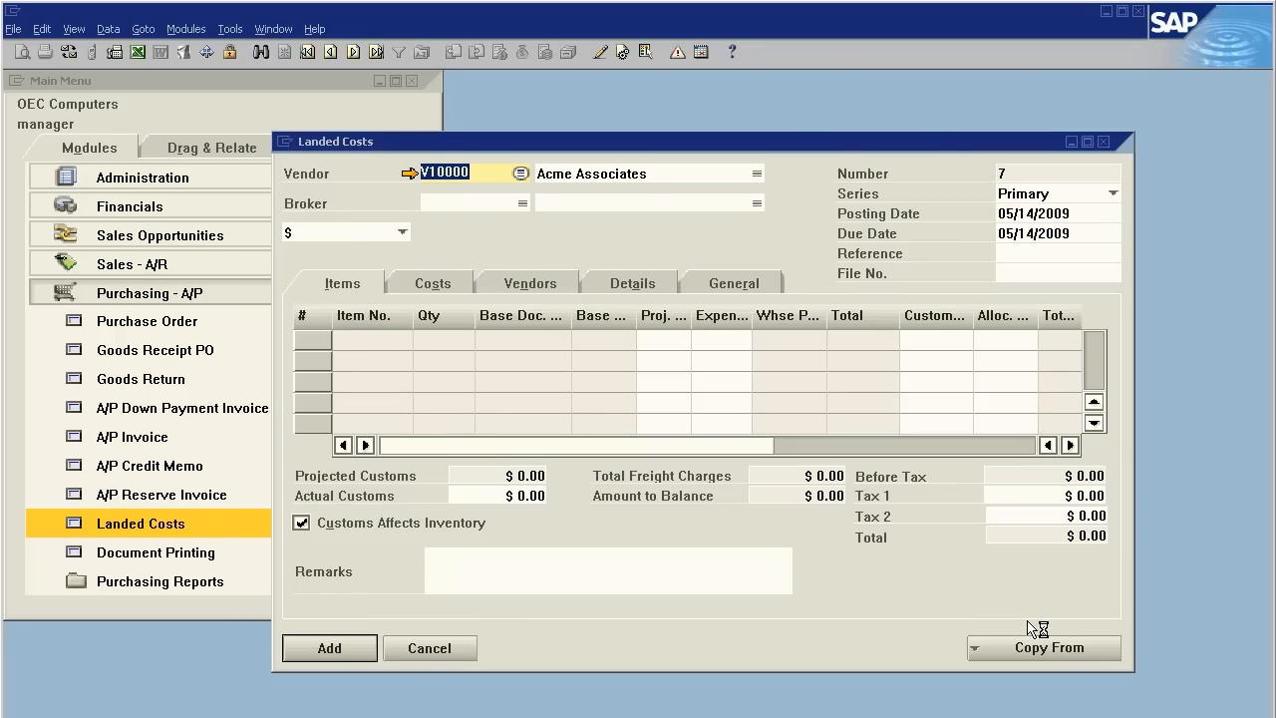
# Copy Landed Cost 1's five items, broker Far East Imports and costs into the document
pyautogui.click(1044, 647)
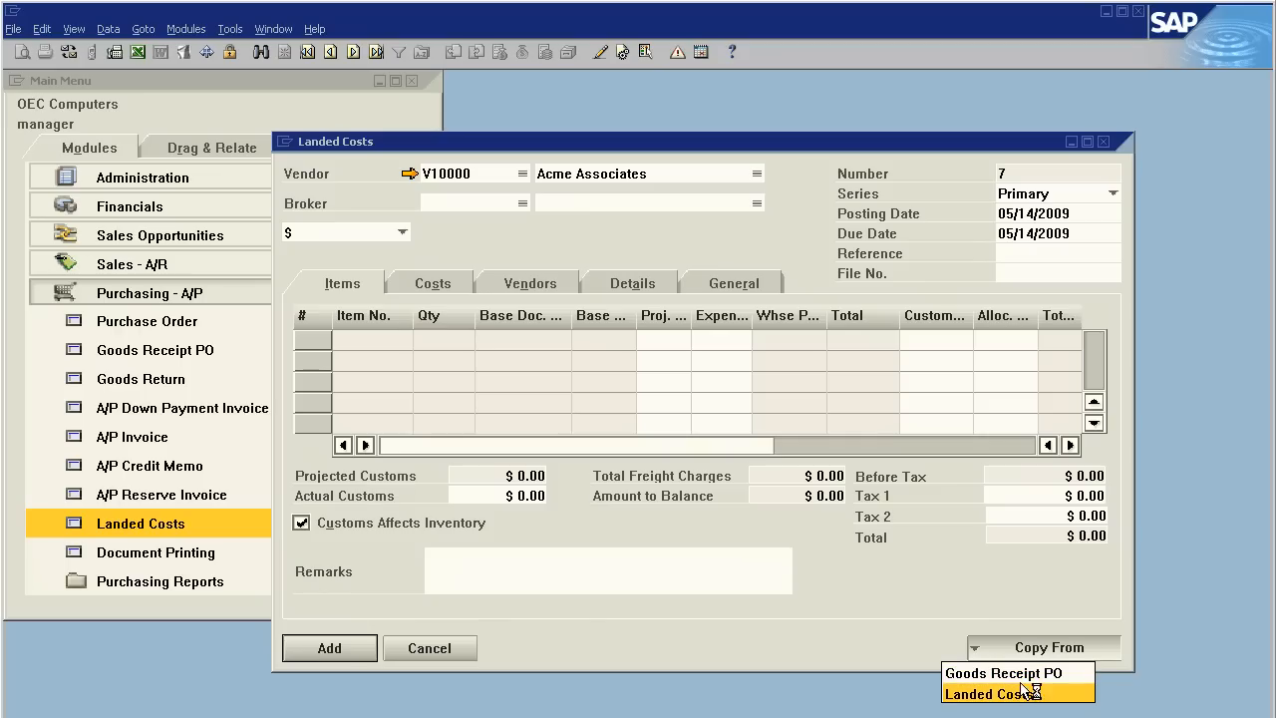
pyautogui.moveTo(1005, 672)
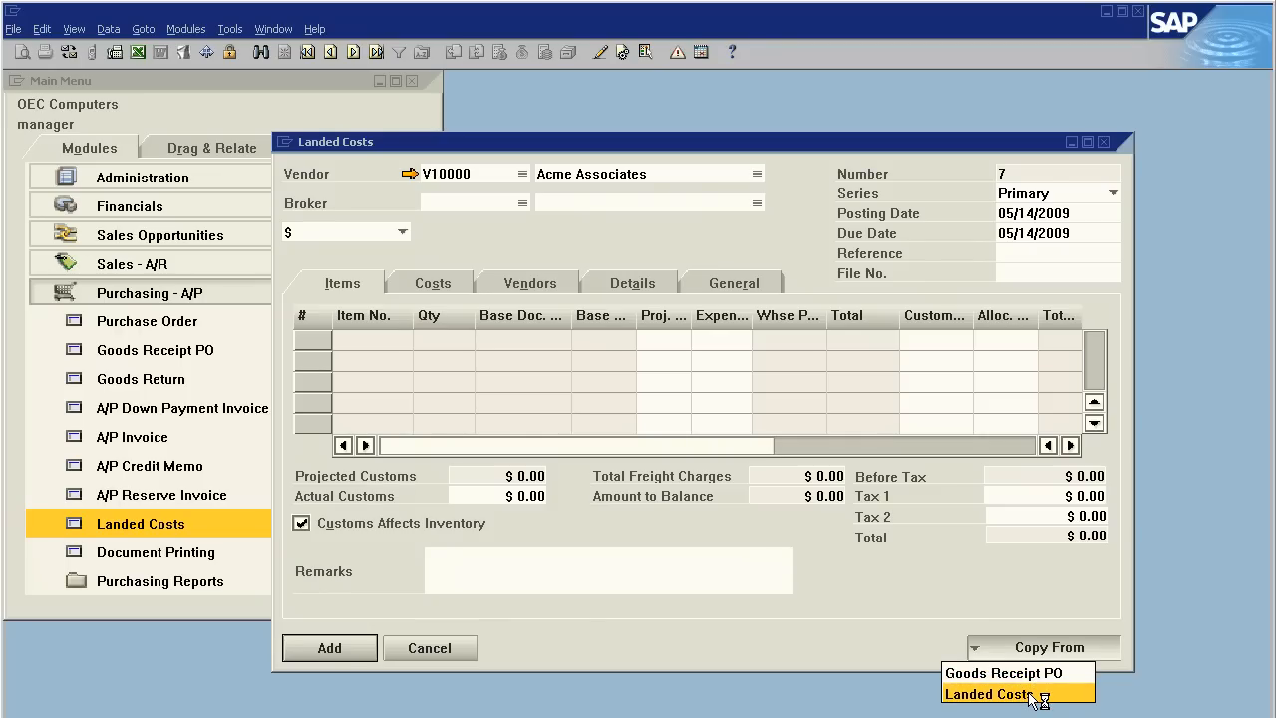
pyautogui.click(988, 694)
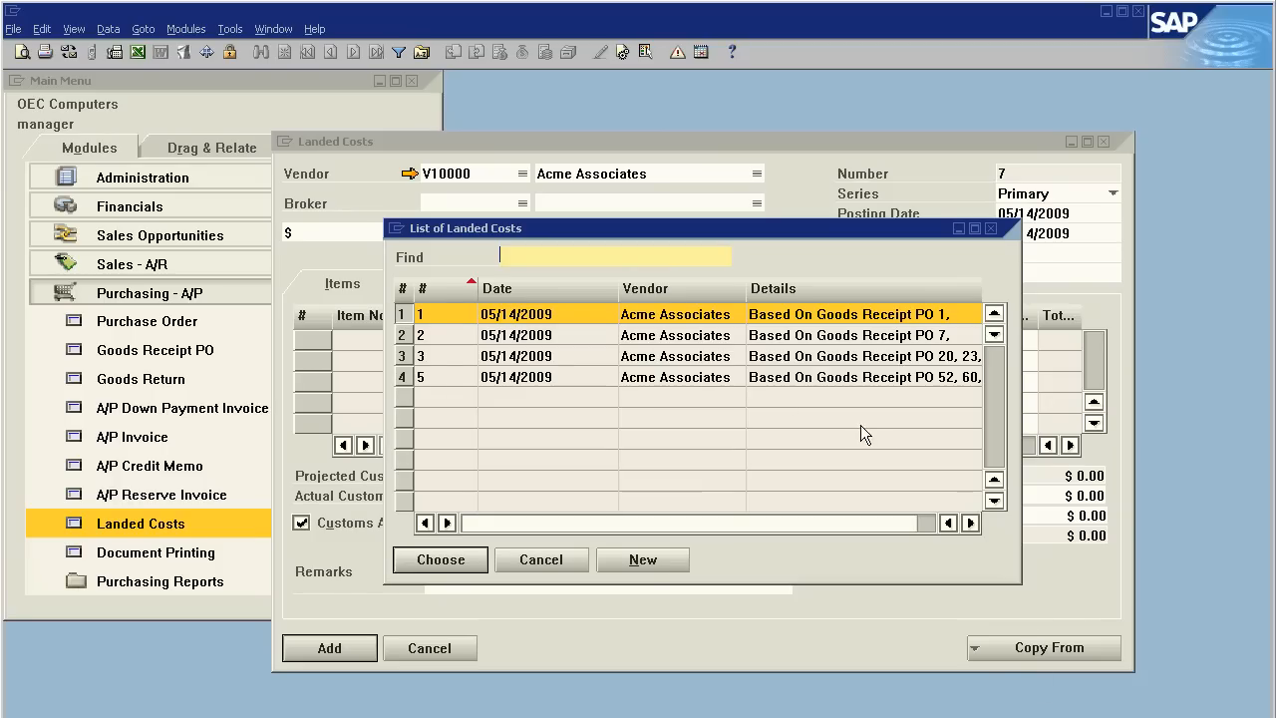
pyautogui.moveTo(563, 327)
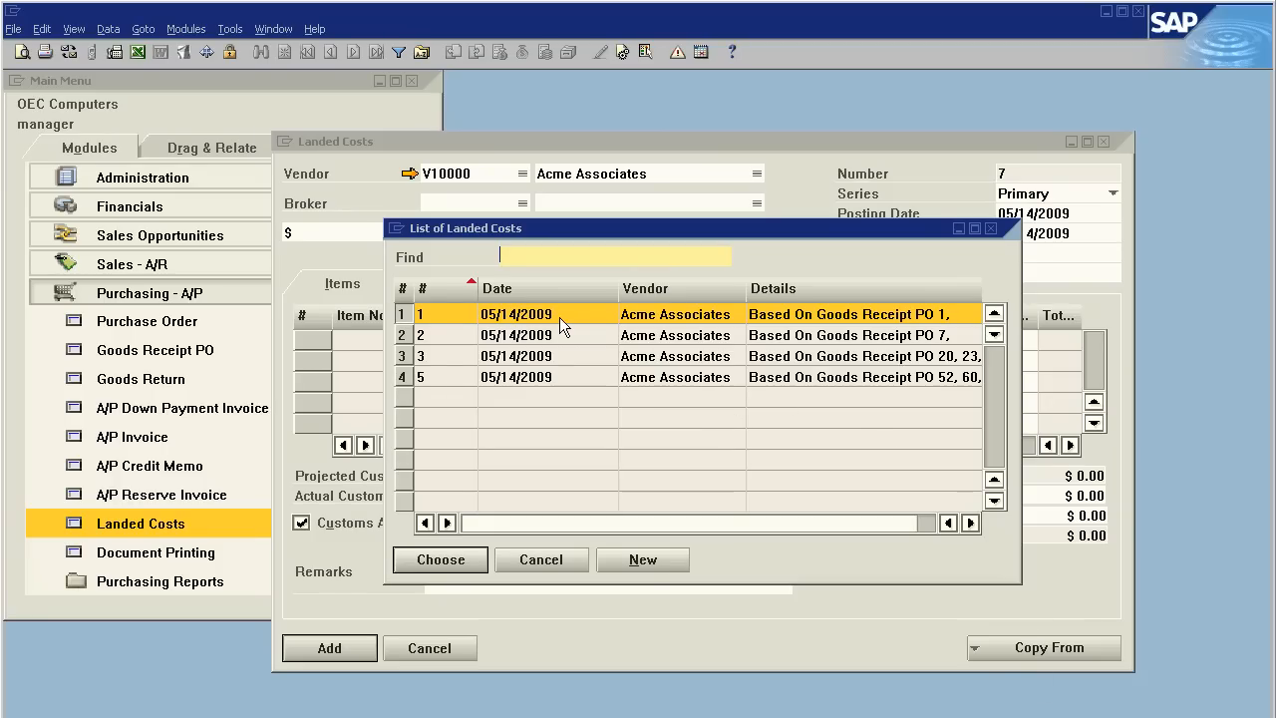
pyautogui.moveTo(514, 320)
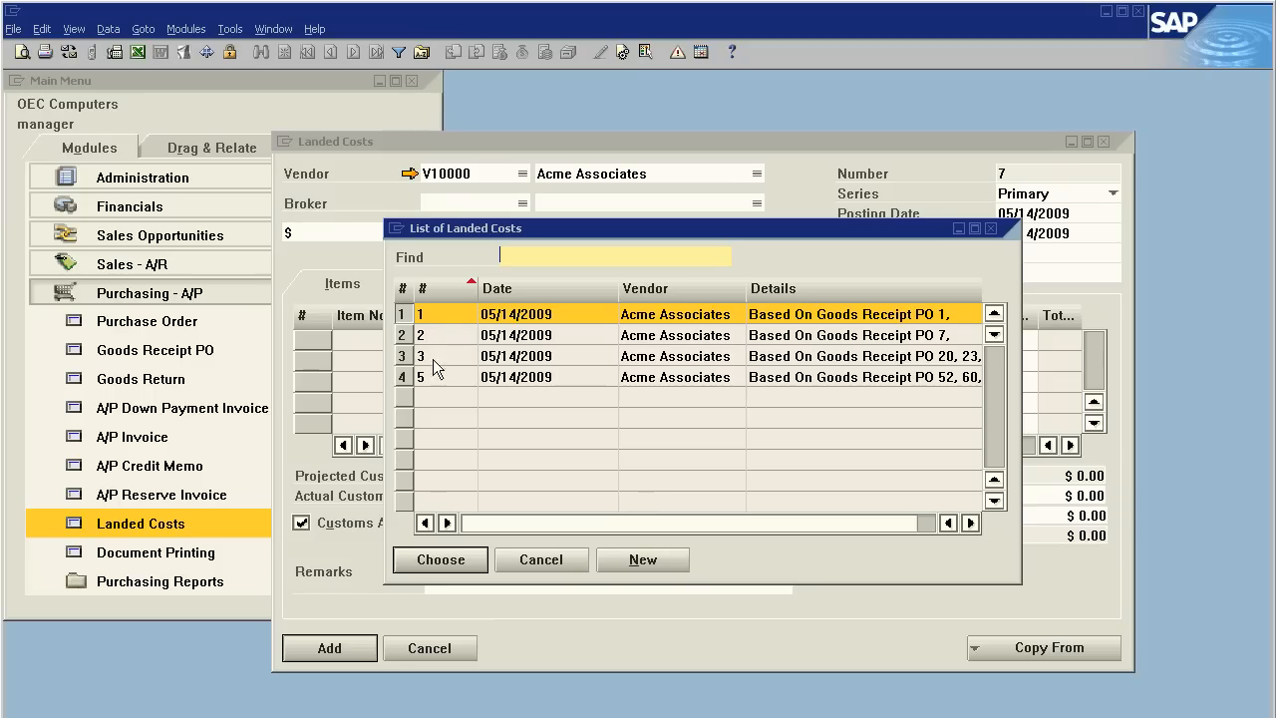
pyautogui.click(440, 559)
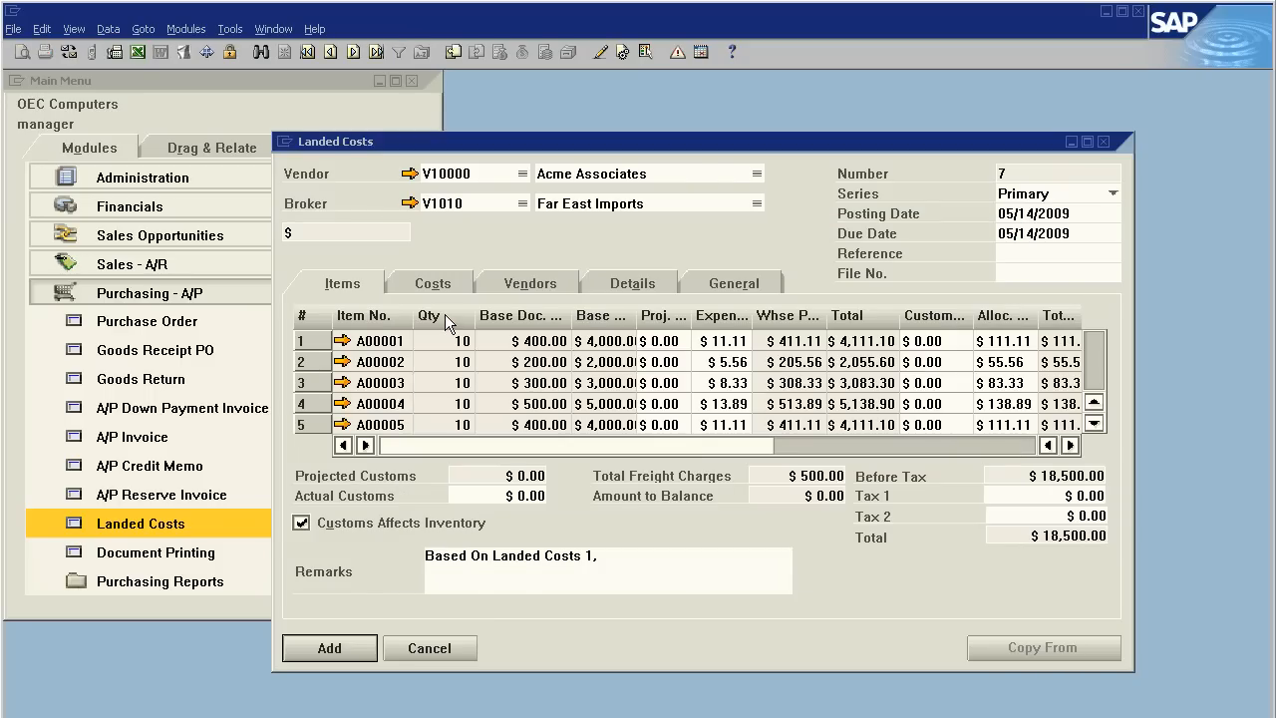
pyautogui.moveTo(556, 278)
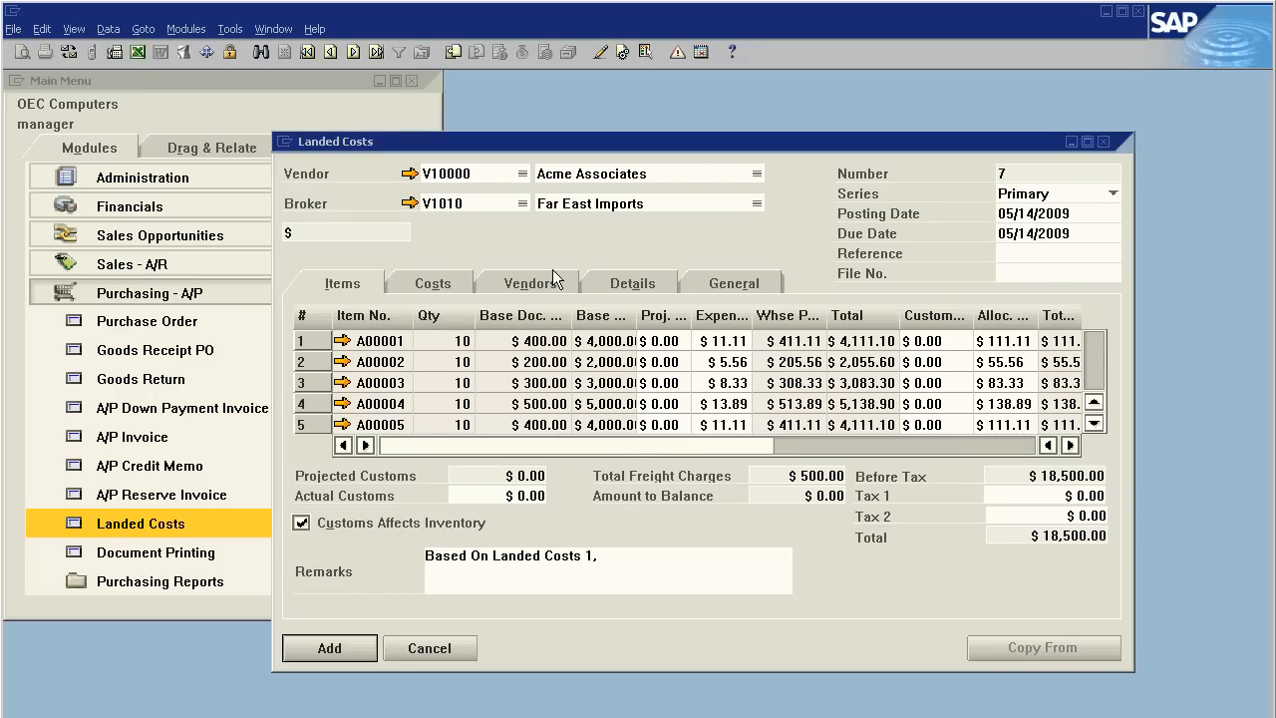
pyautogui.moveTo(829, 485)
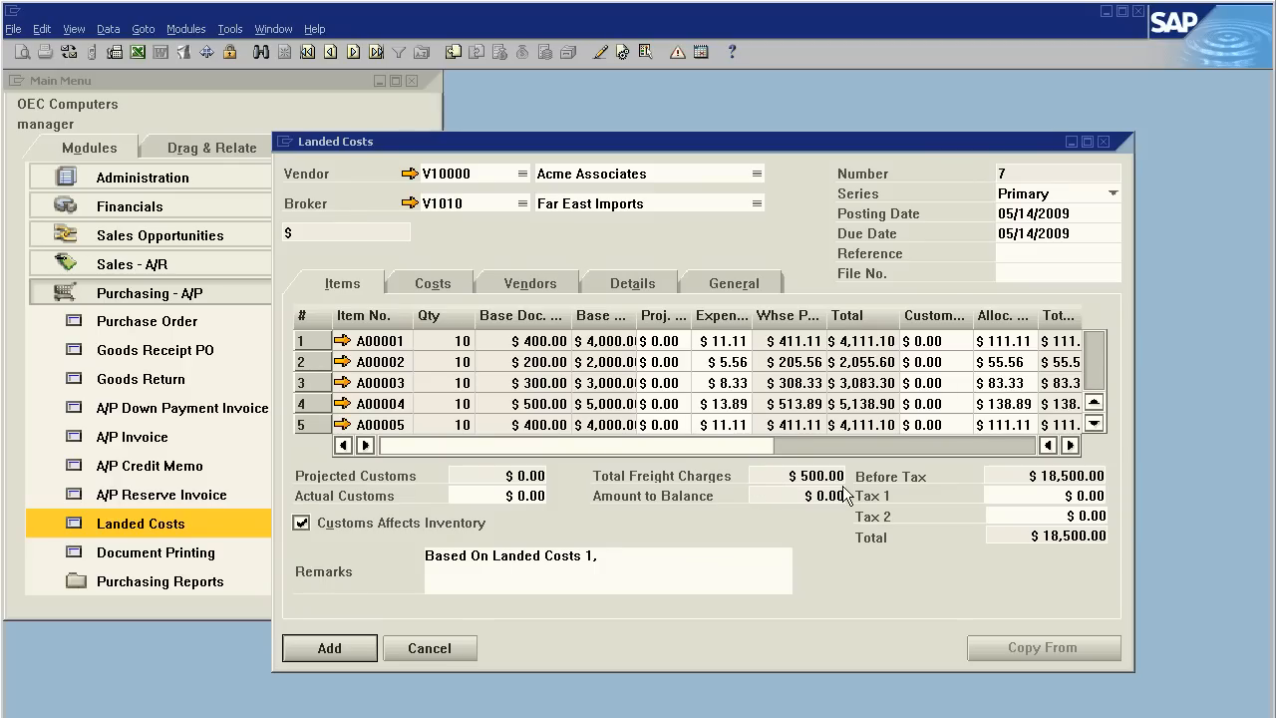
# Change the Insurance cost to 700 and review the recalculated item allocations
pyautogui.click(431, 282)
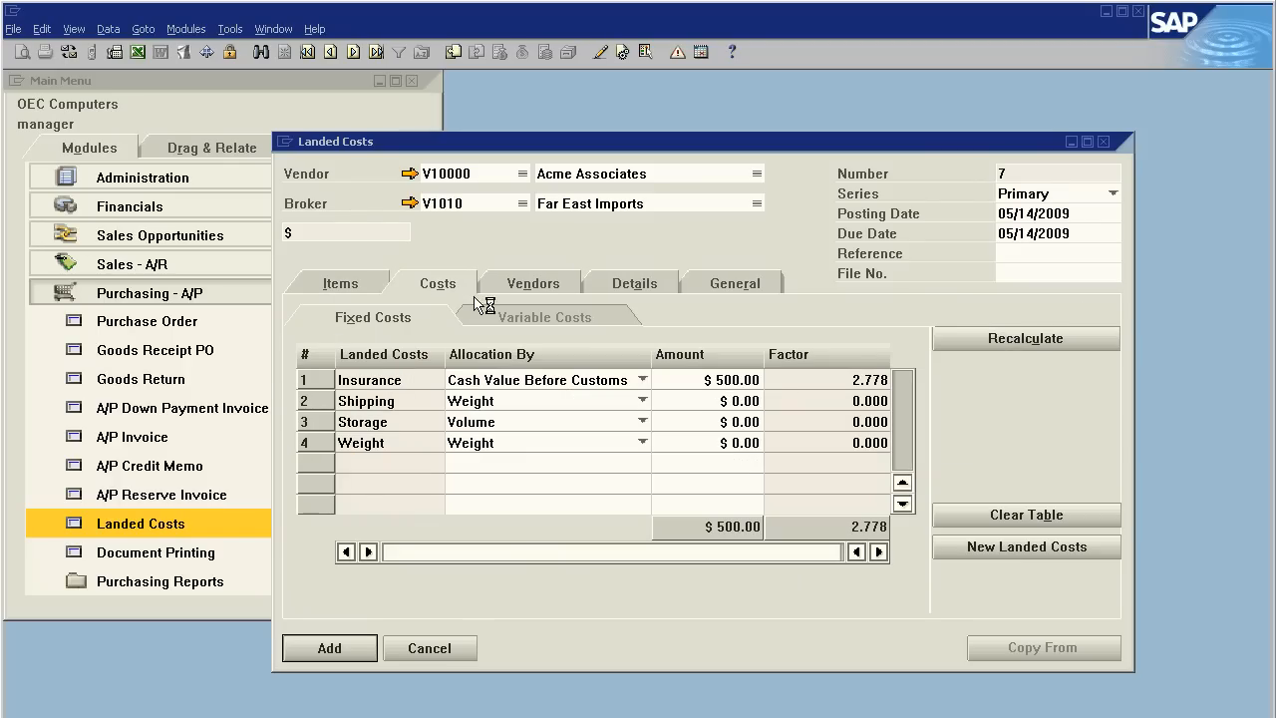
pyautogui.click(708, 377)
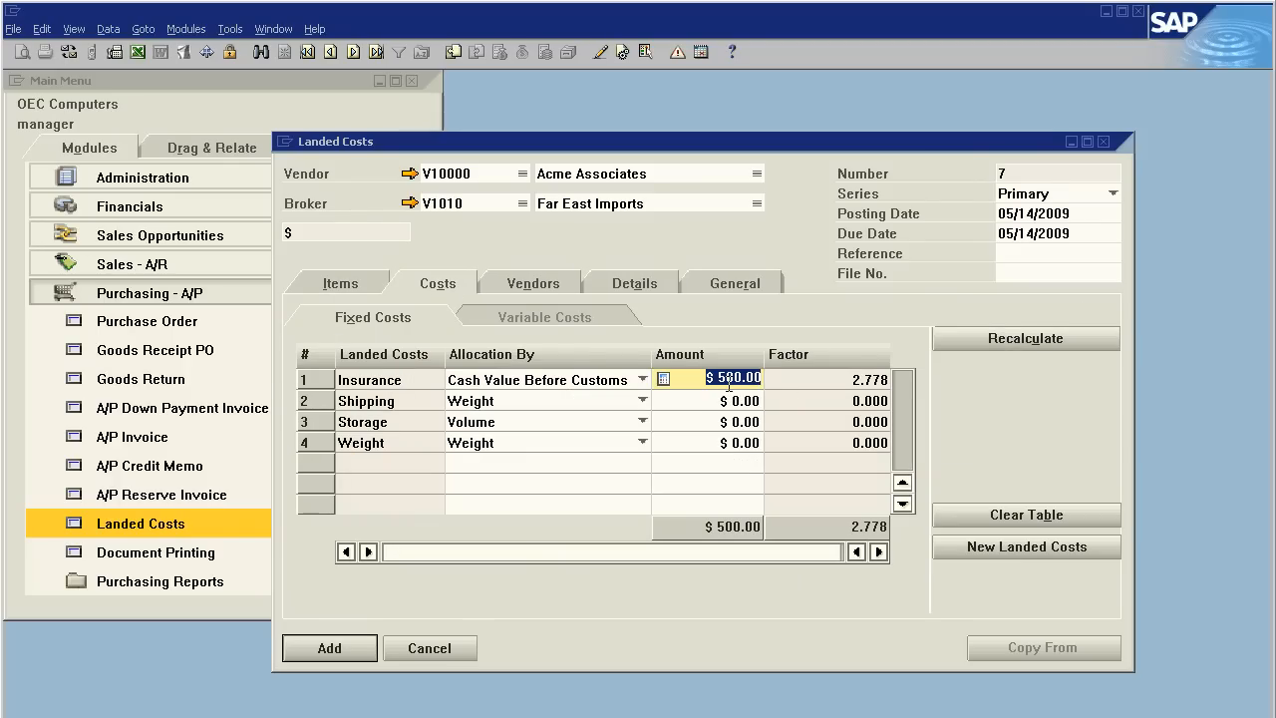
pyautogui.write('700')
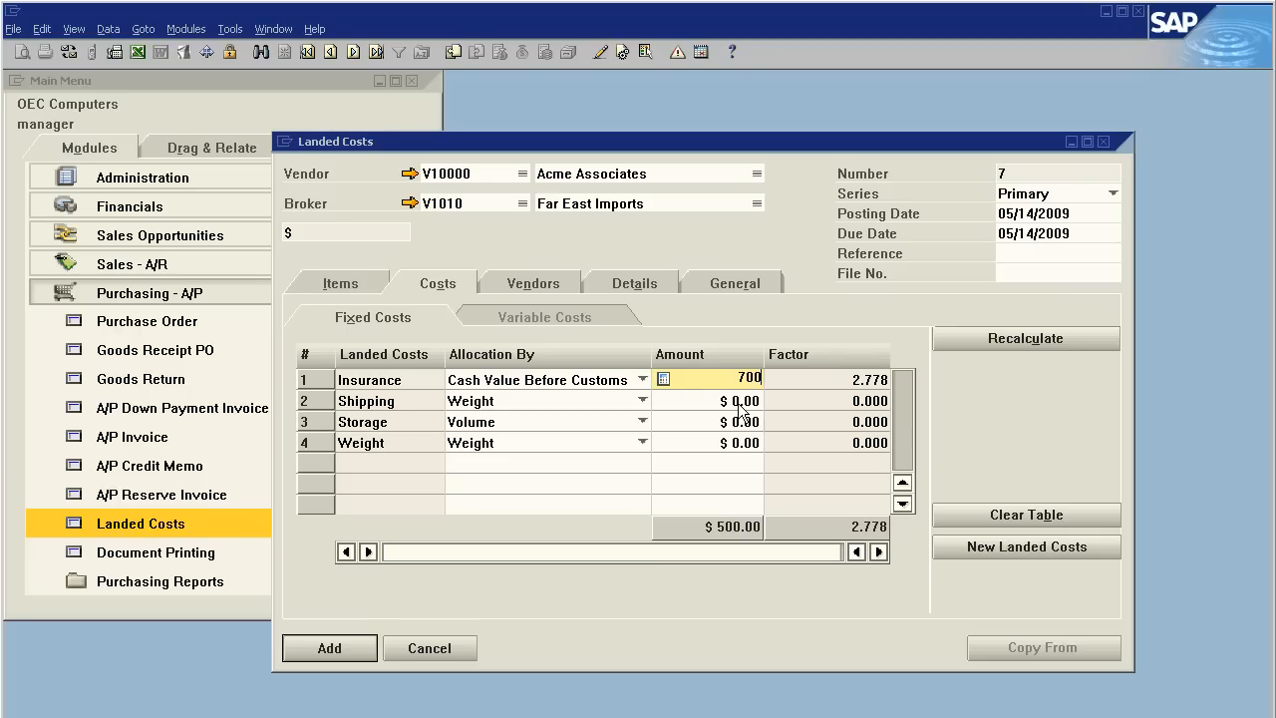
pyautogui.moveTo(750, 387)
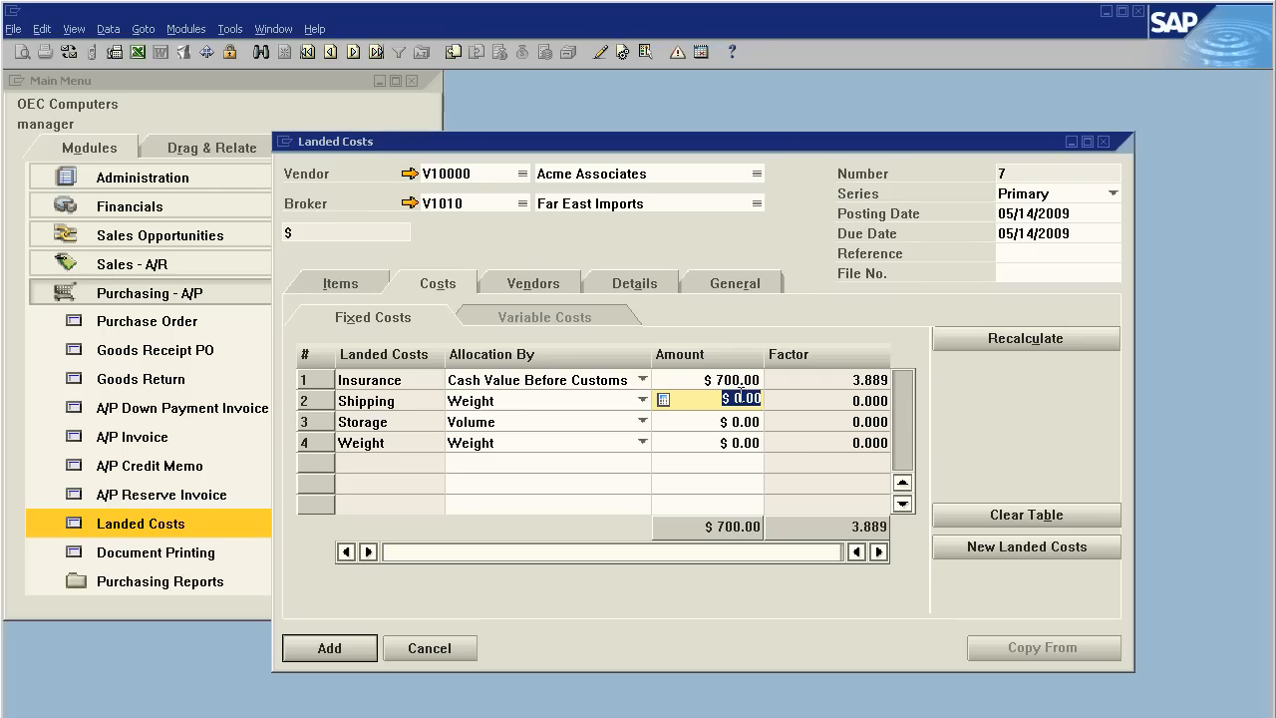
pyautogui.click(339, 282)
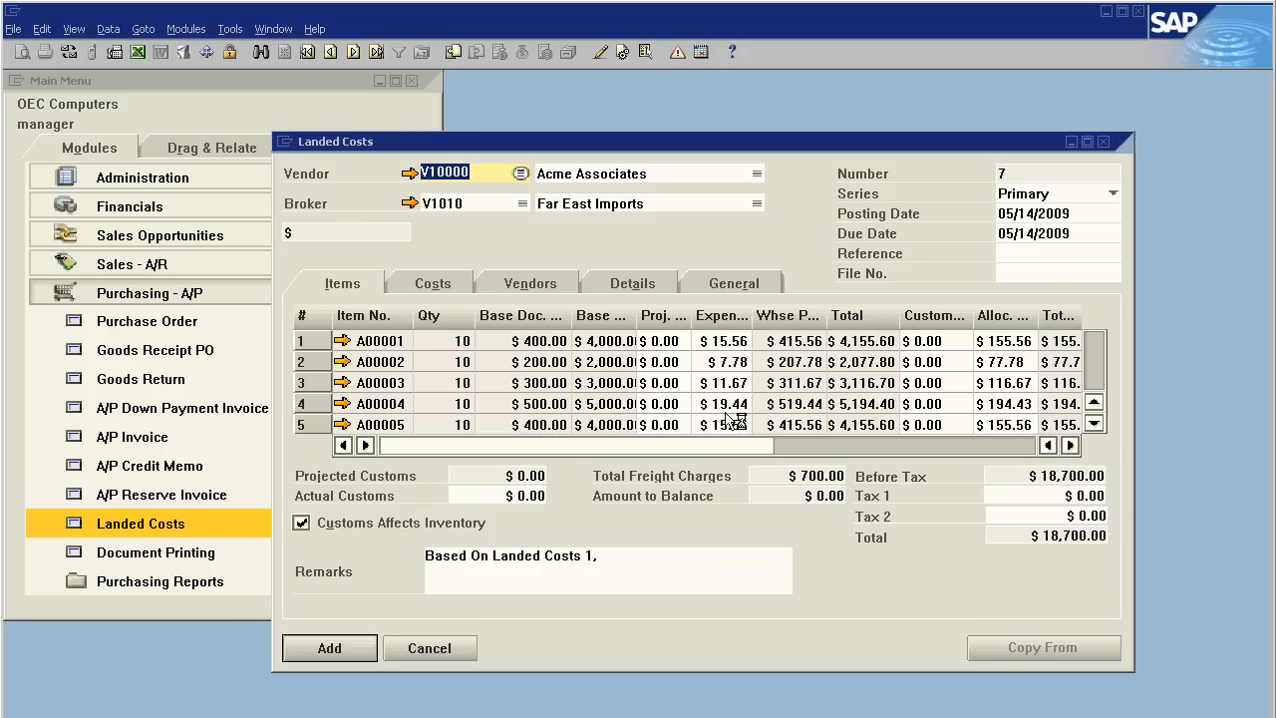
pyautogui.moveTo(976, 398)
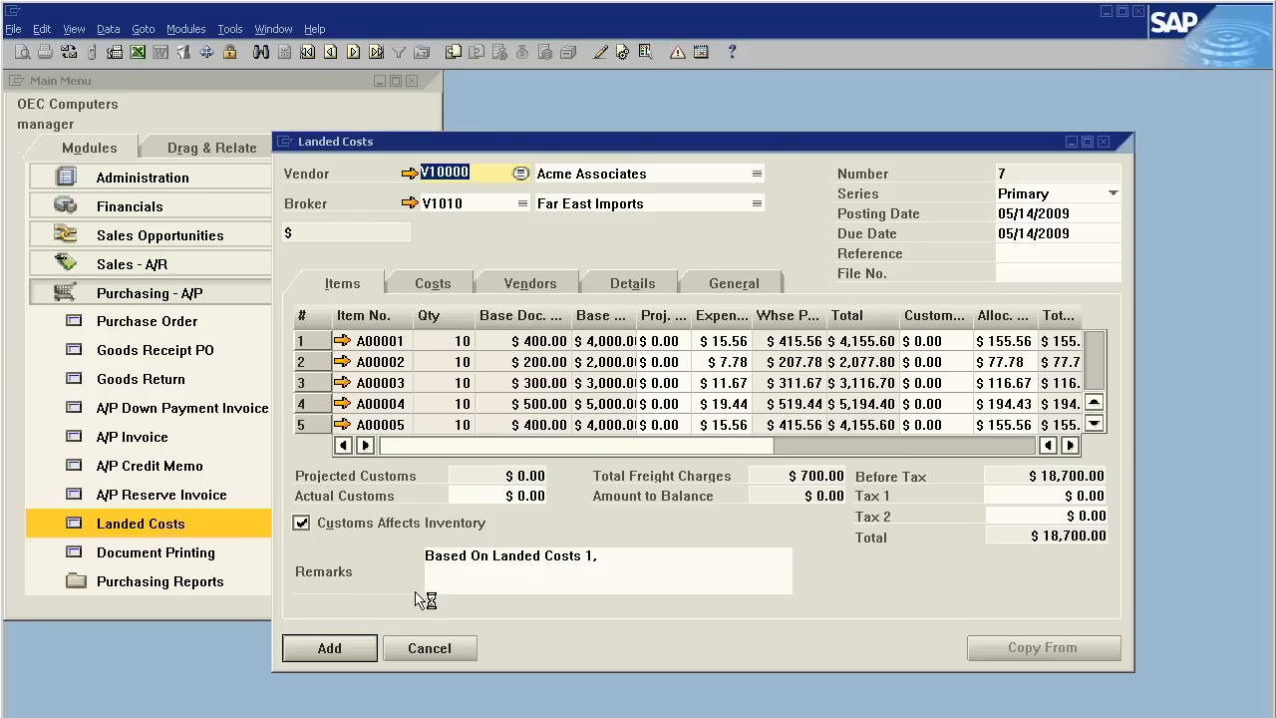
# Add the $18,700 landed cost document and confirm the system message
pyautogui.click(329, 647)
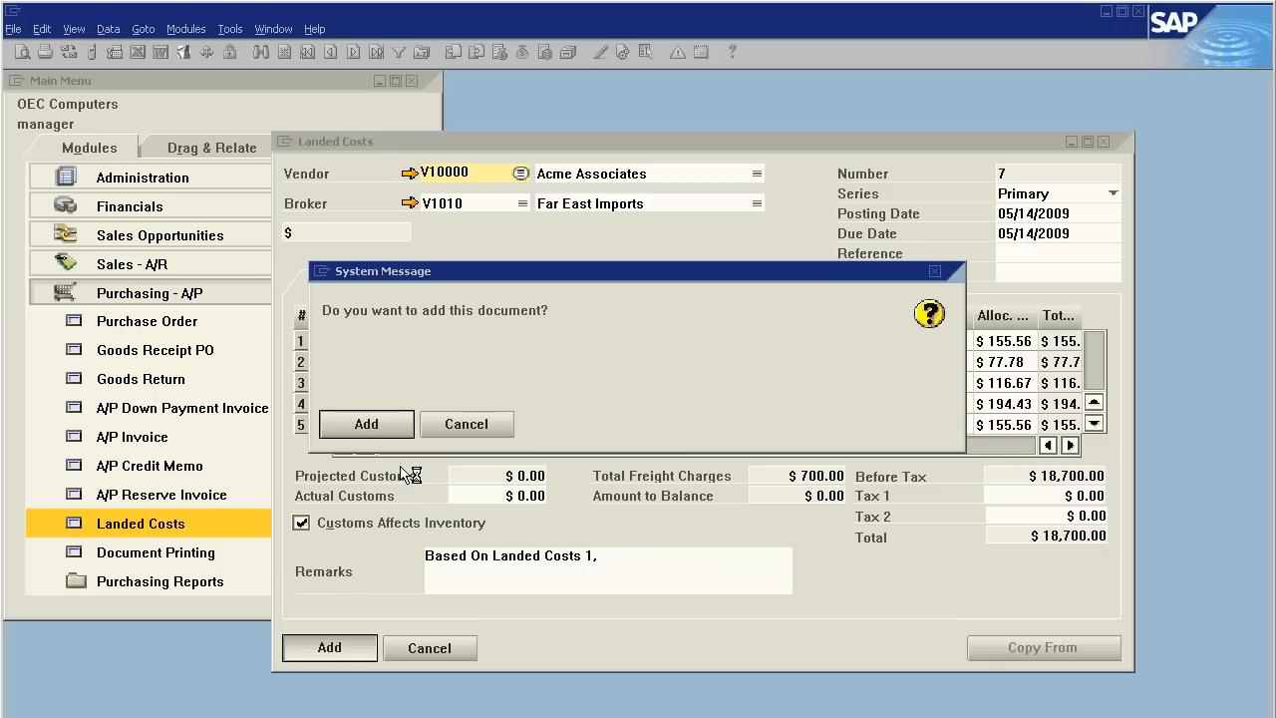
pyautogui.click(366, 423)
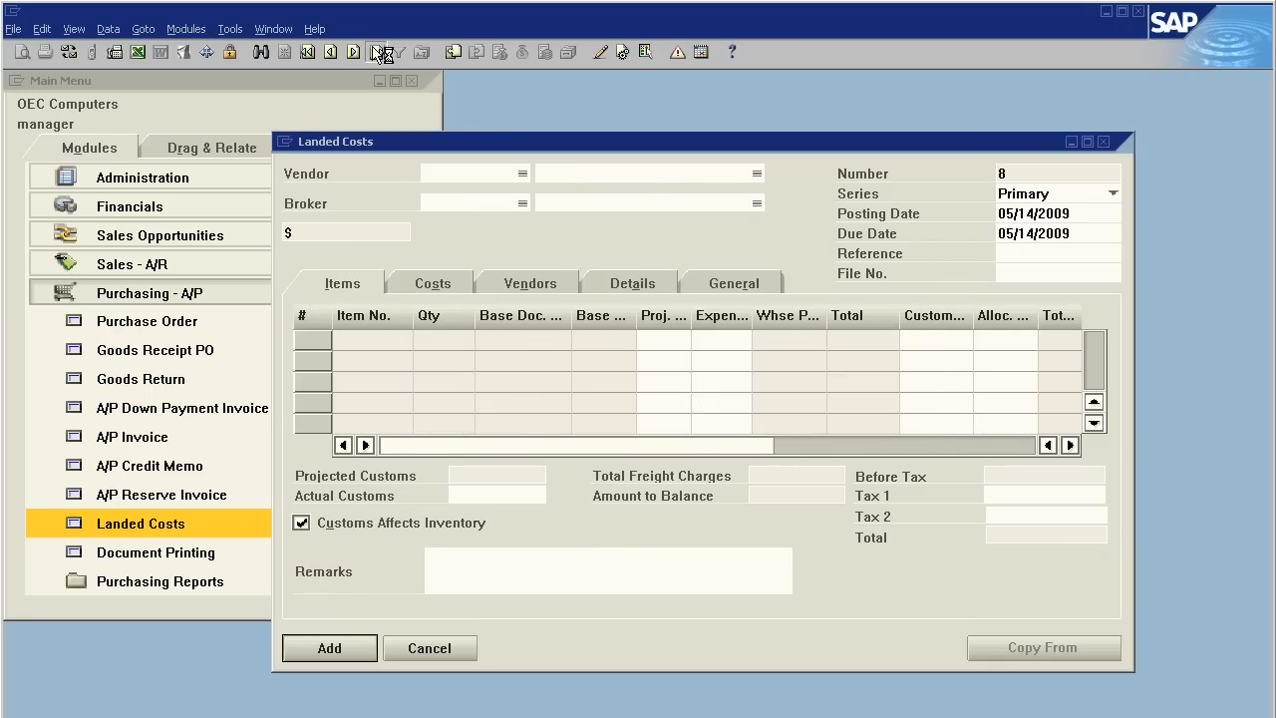
# Return to landed cost document 7 and open its $200 freight journal entry
pyautogui.click(730, 283)
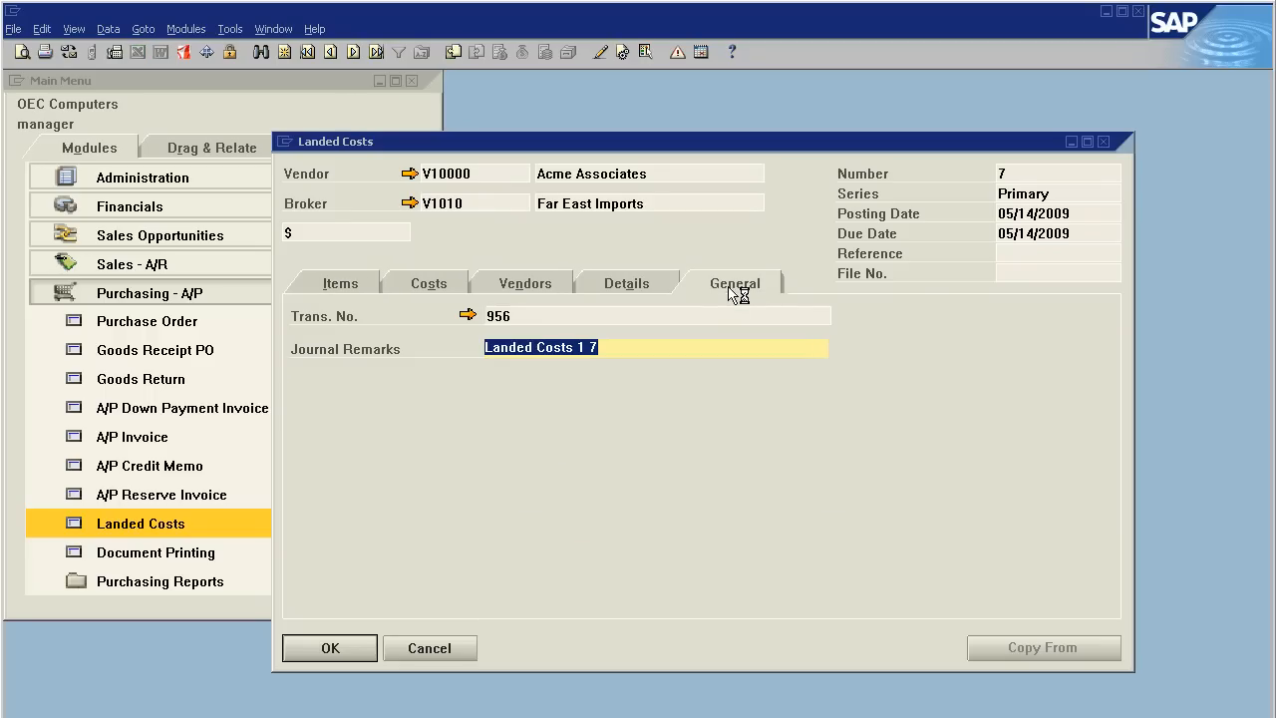
pyautogui.click(468, 316)
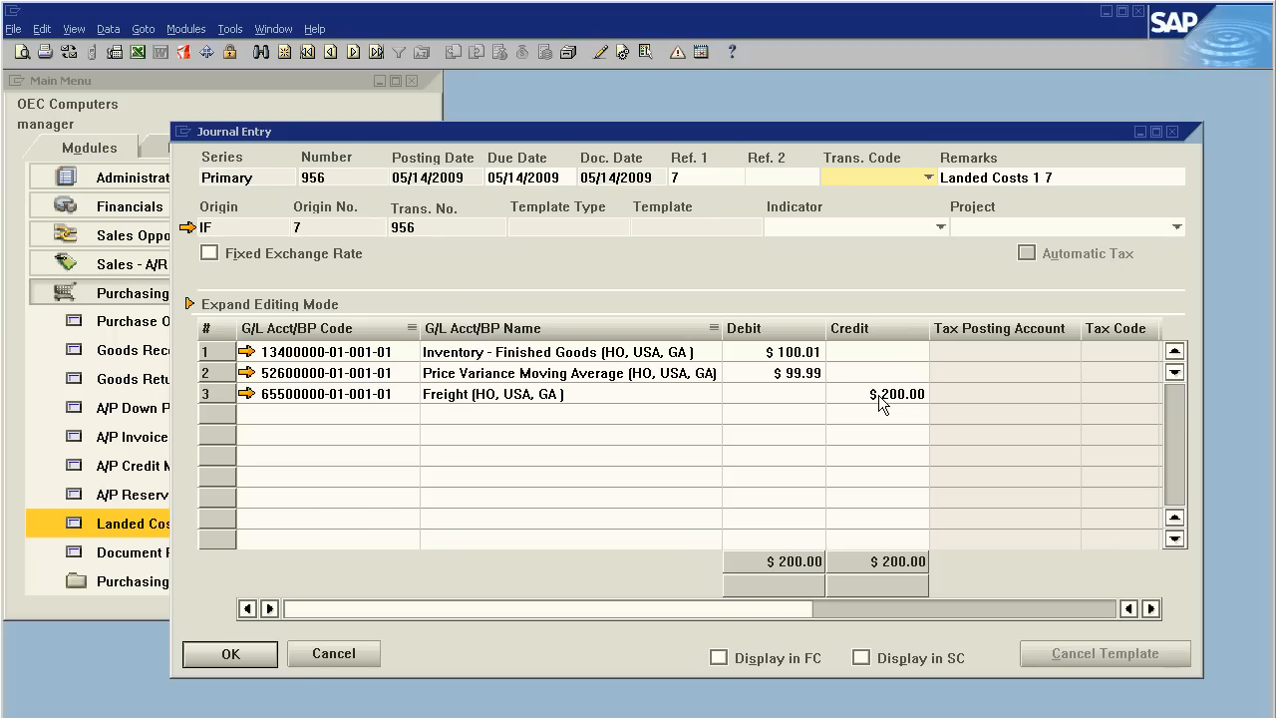
pyautogui.moveTo(636, 427)
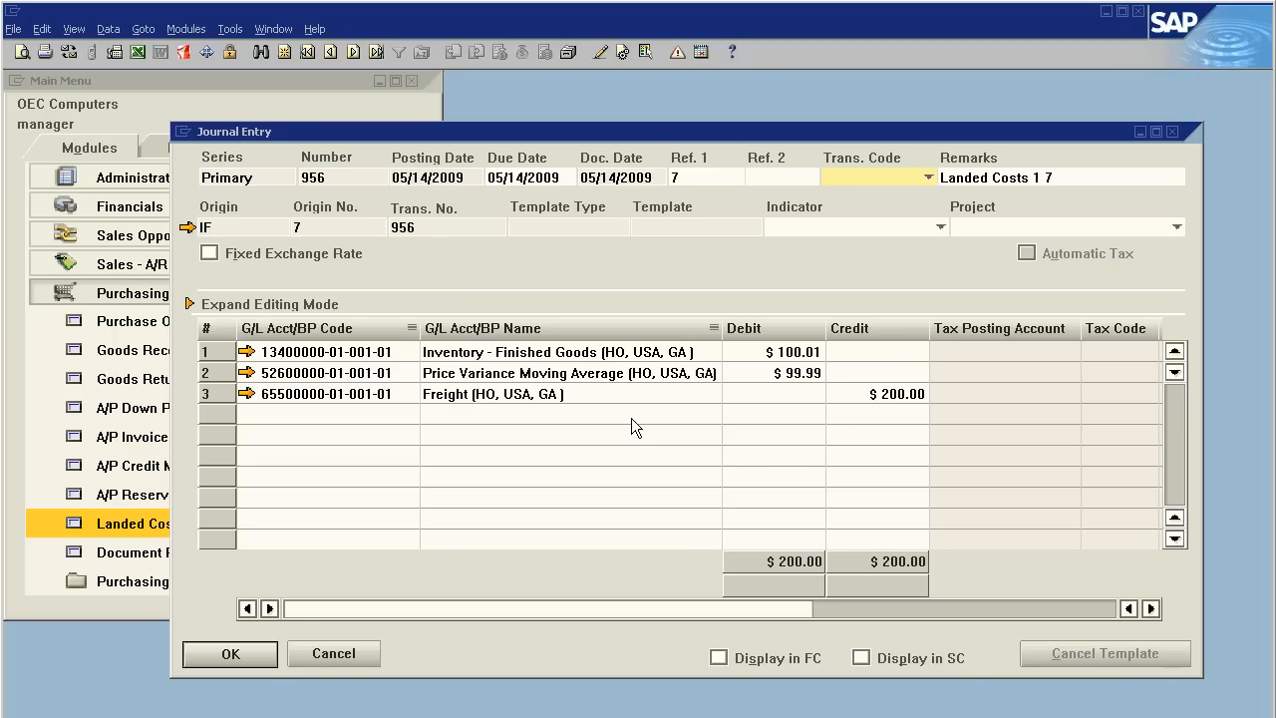